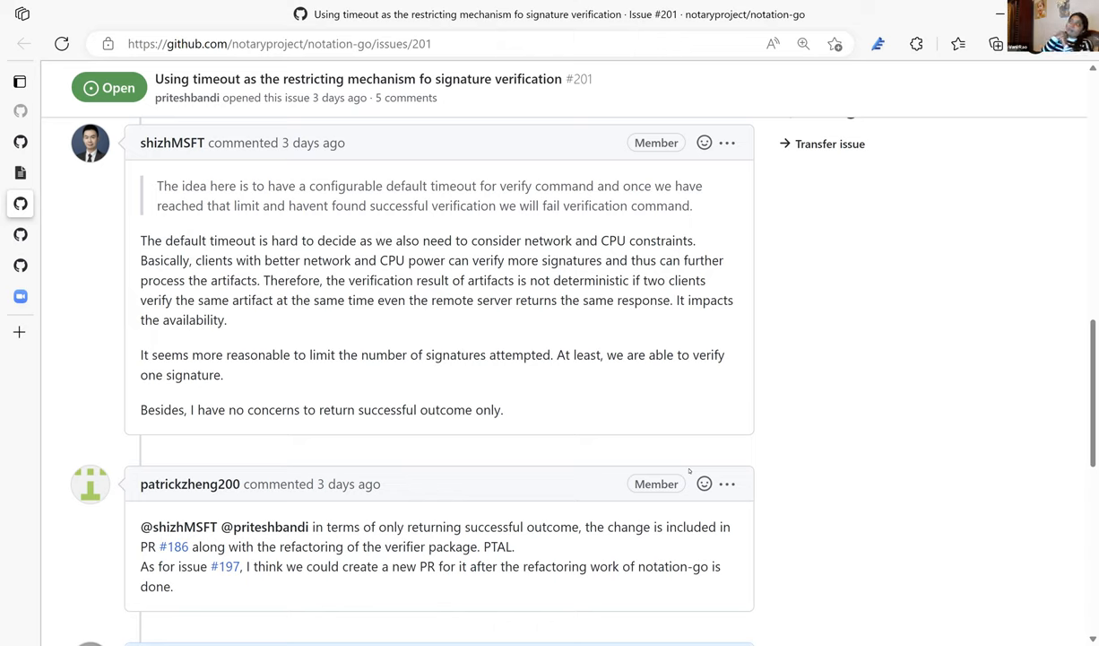
mouse_move(690, 475)
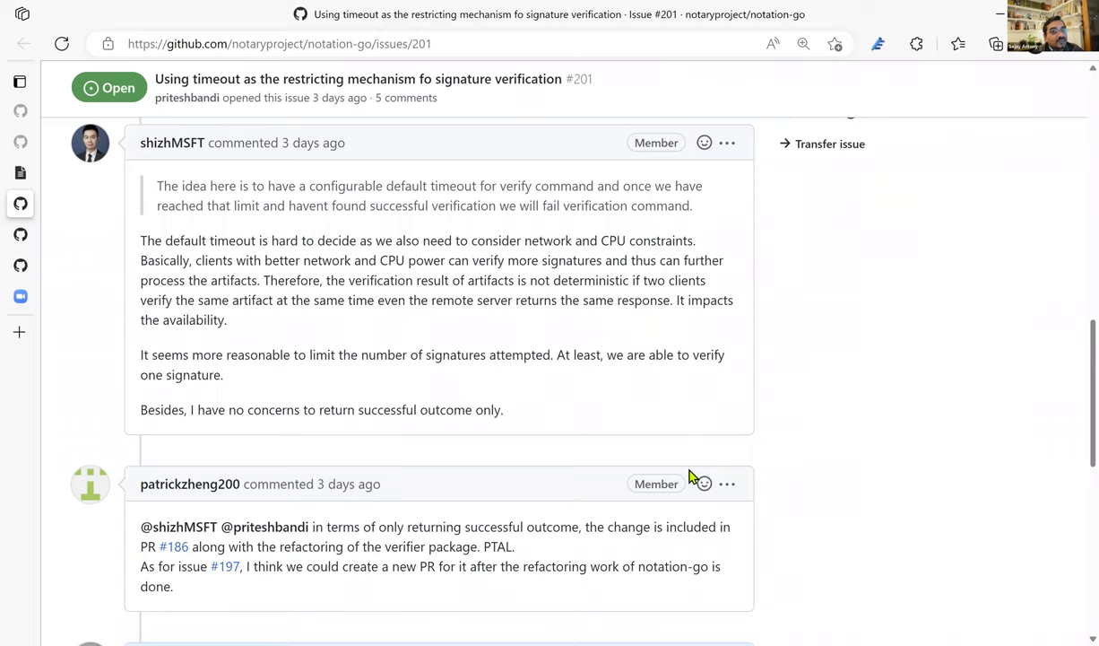
mouse_move(414, 78)
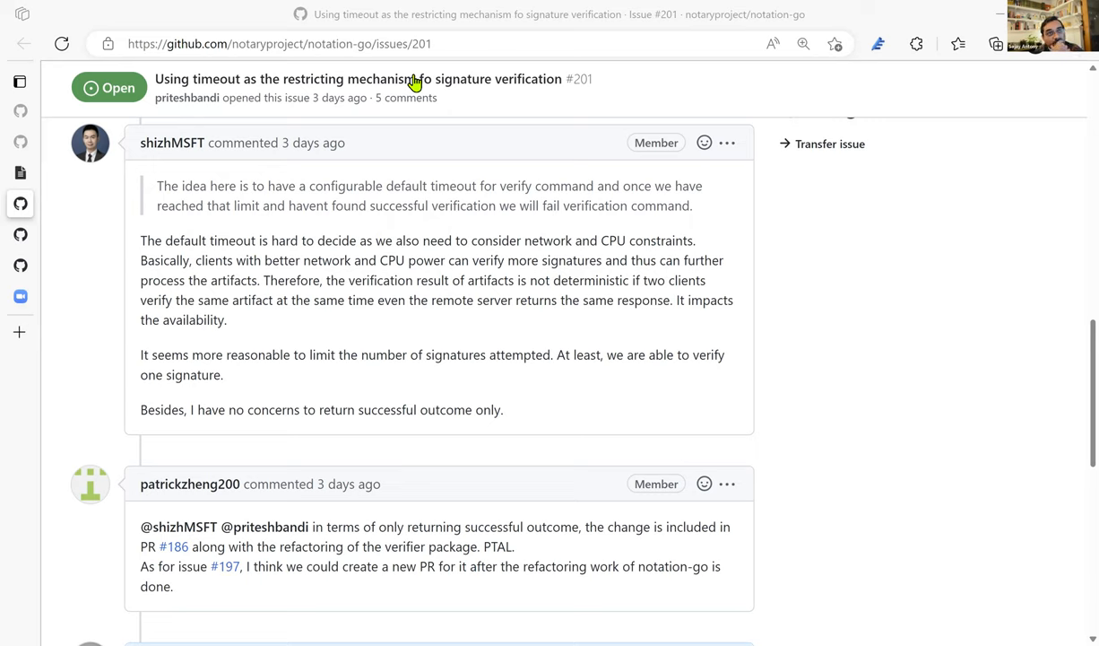
mouse_move(724, 182)
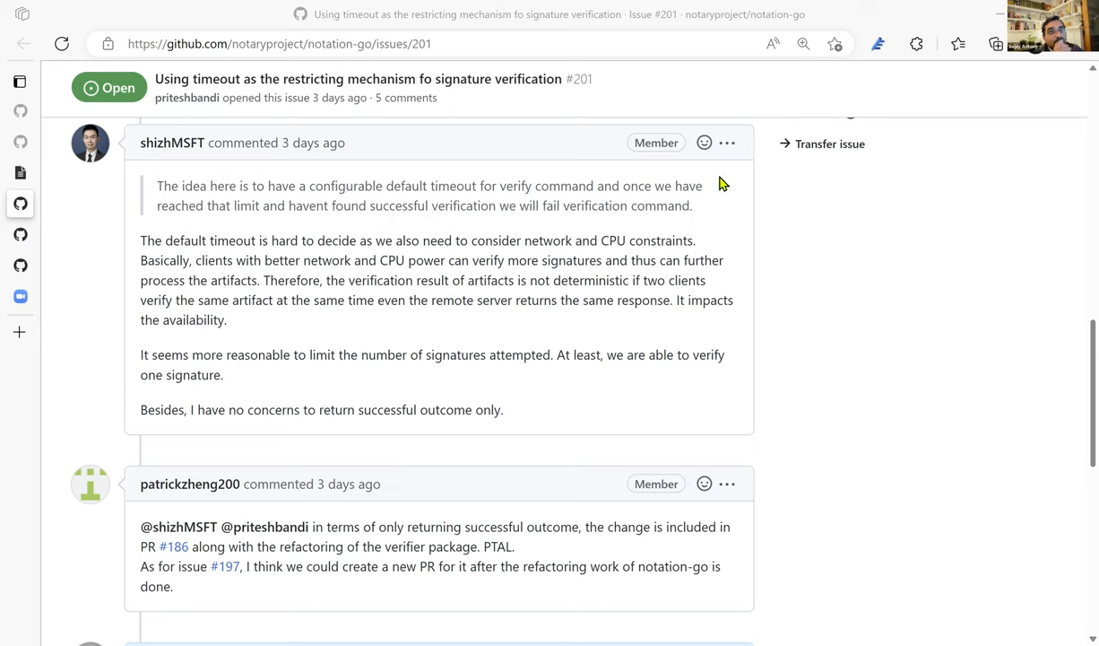
mouse_move(814, 29)
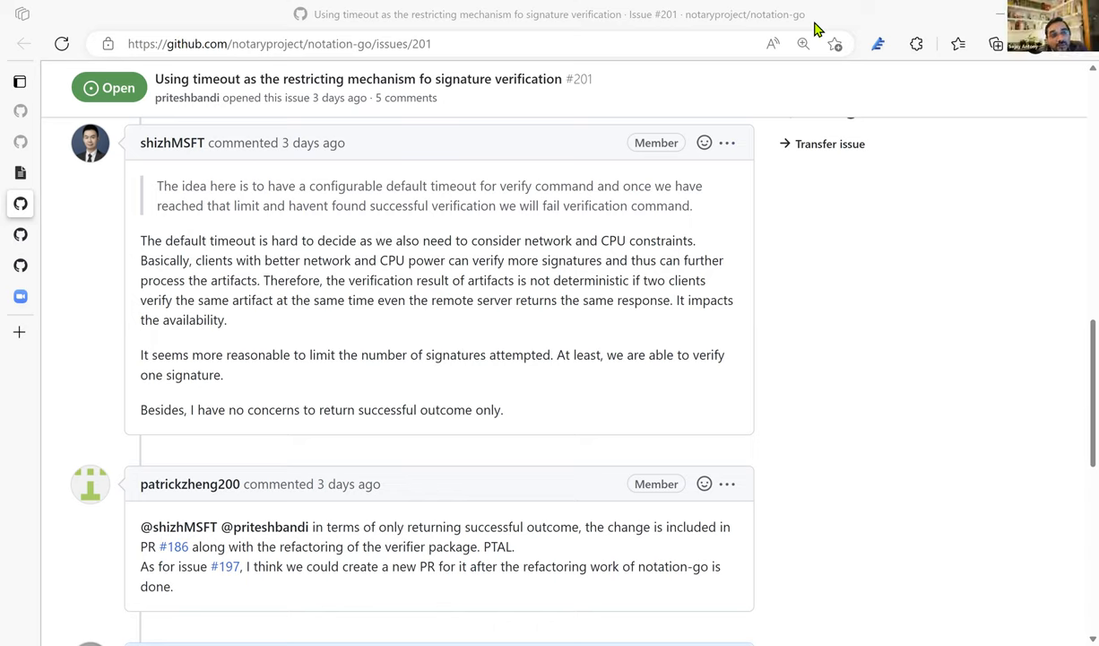
mouse_move(749, 221)
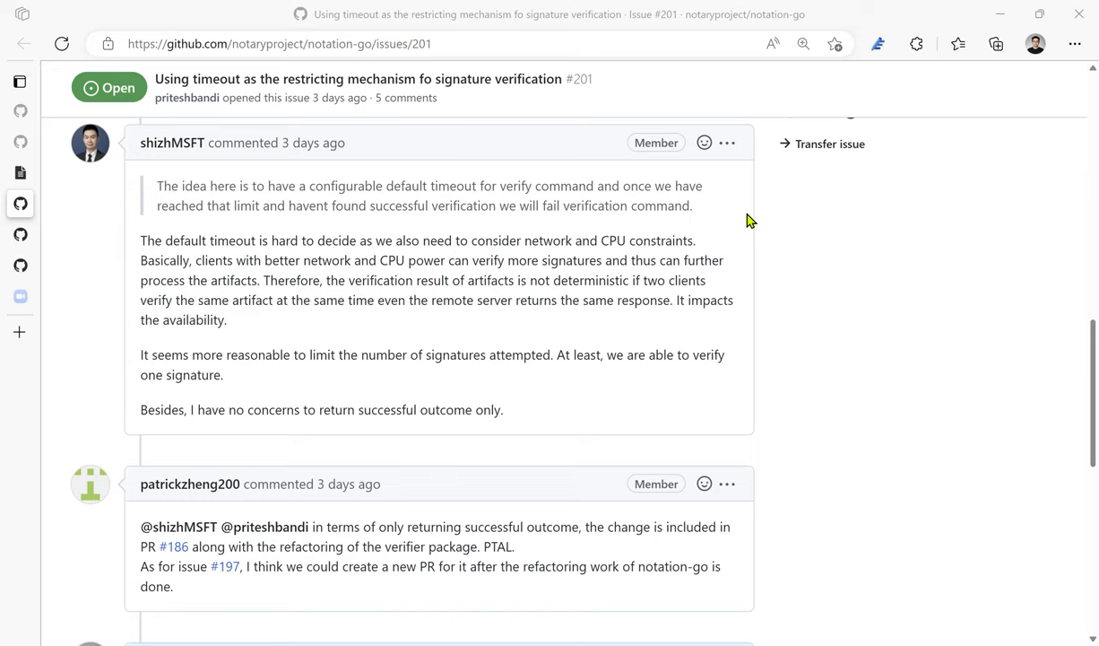
mouse_move(803, 223)
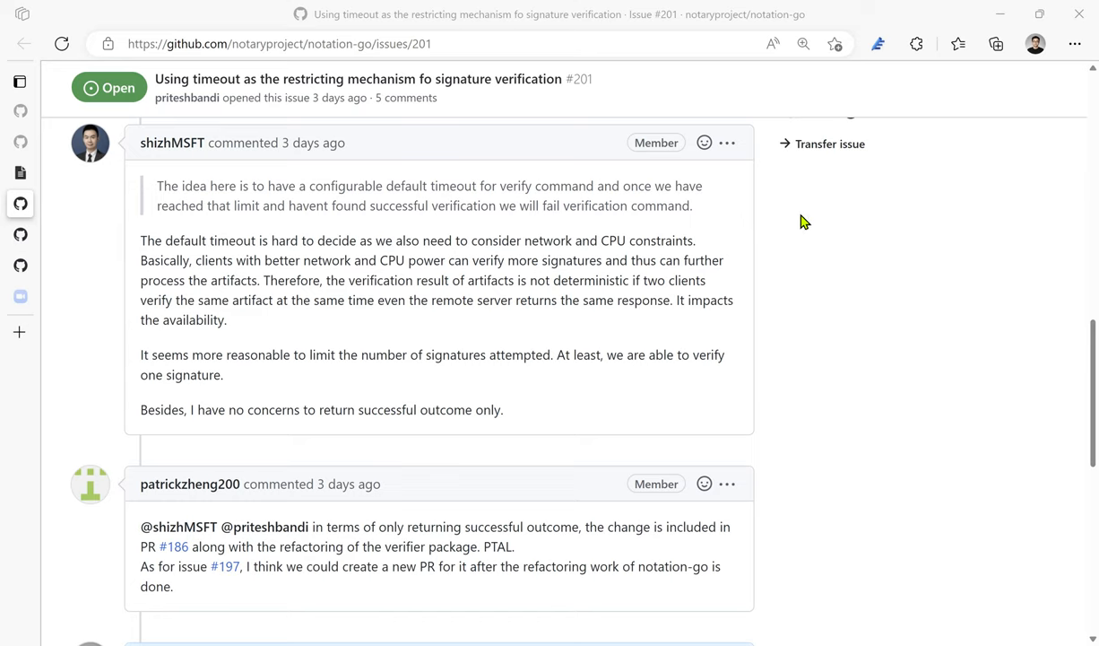
mouse_move(879, 201)
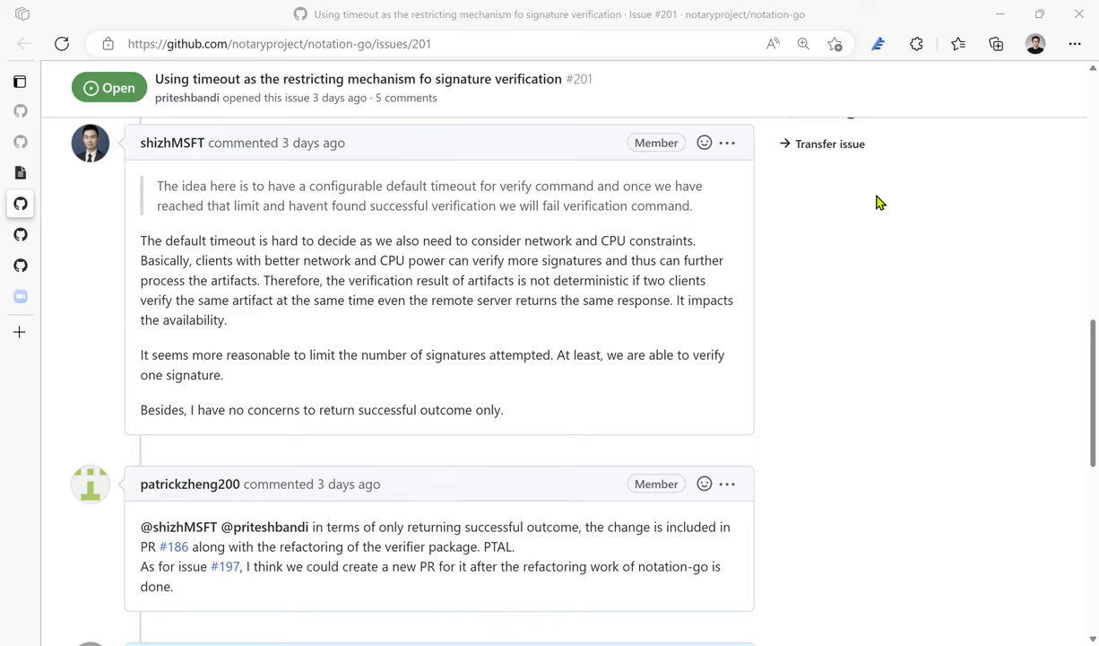
mouse_move(708, 154)
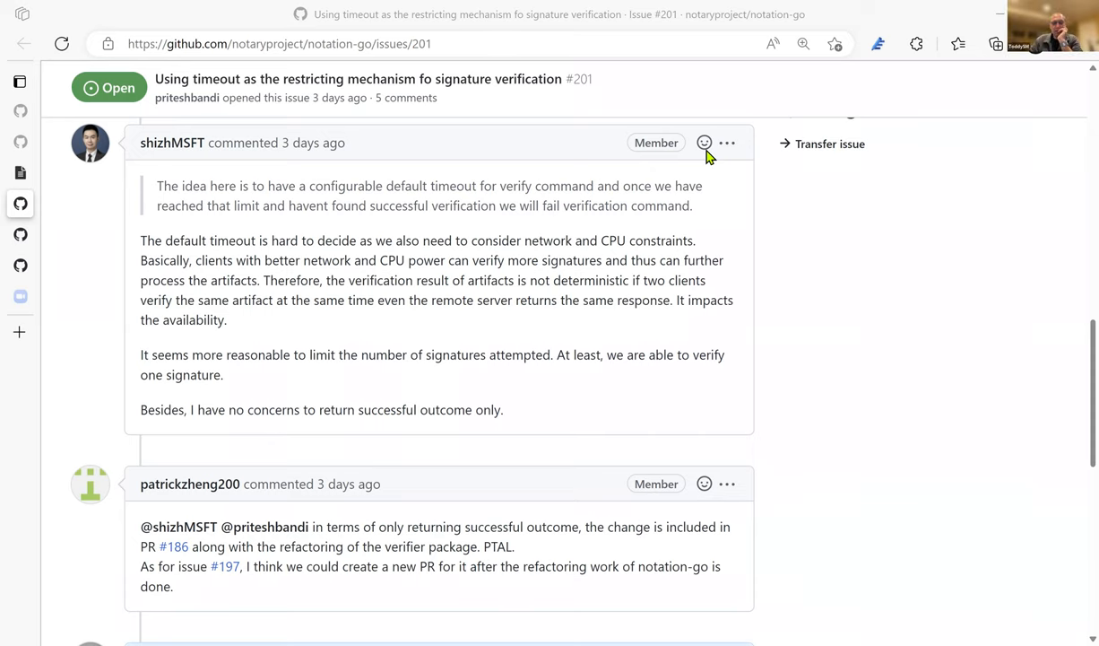
Step: Return to the Notary v2 Meeting Notes page via Edge's vertical tabs list
click(20, 82)
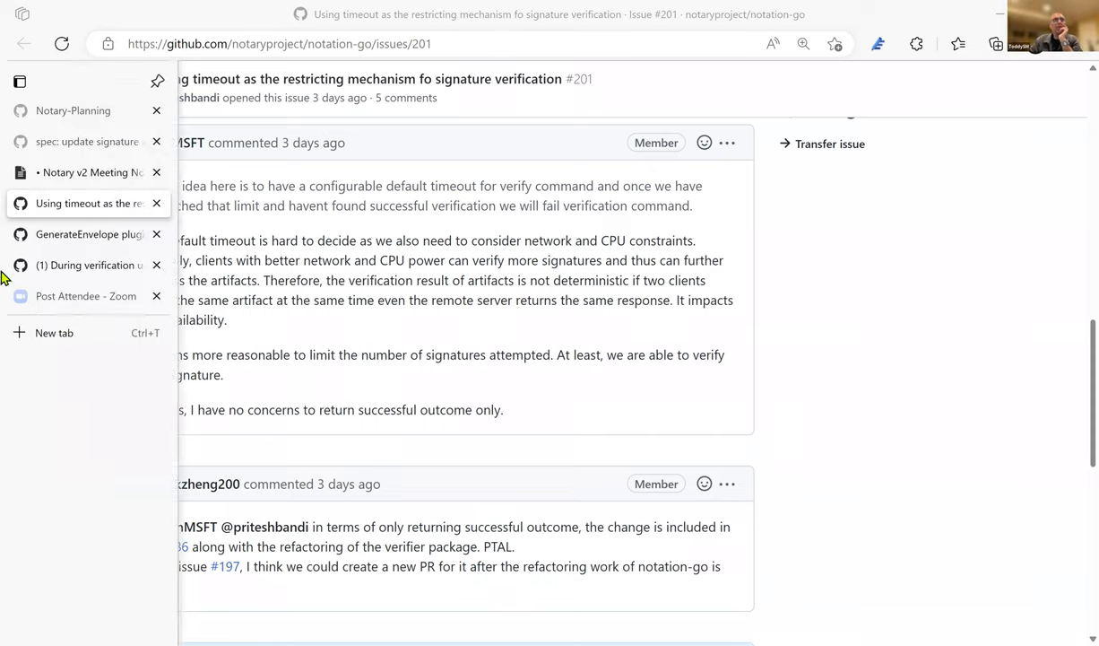
mouse_move(86, 296)
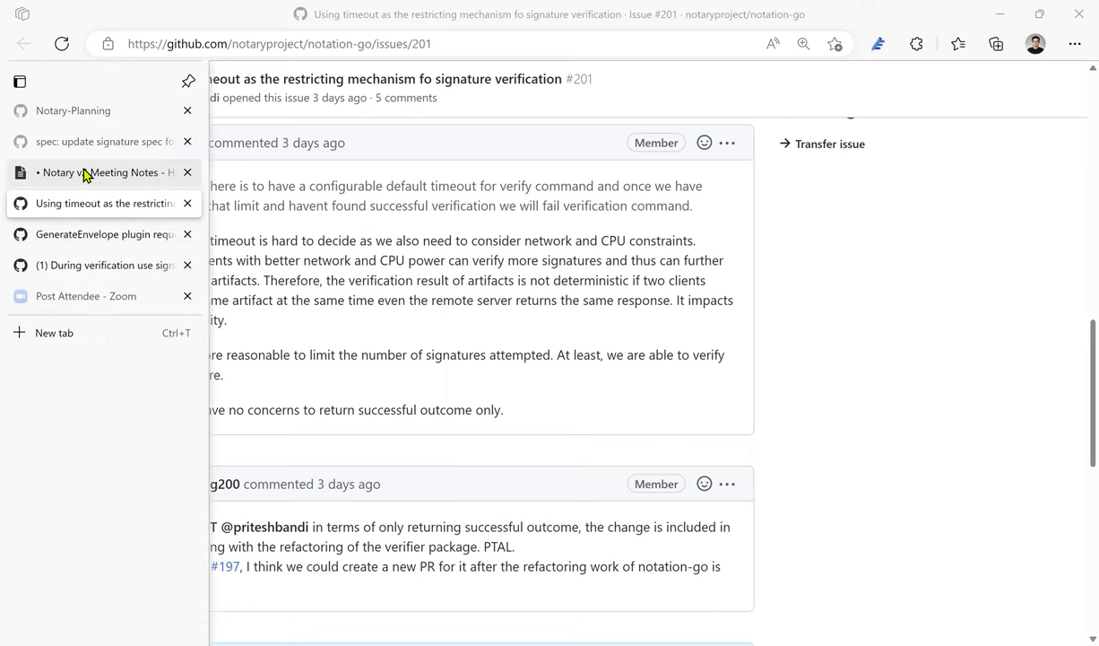
click(104, 173)
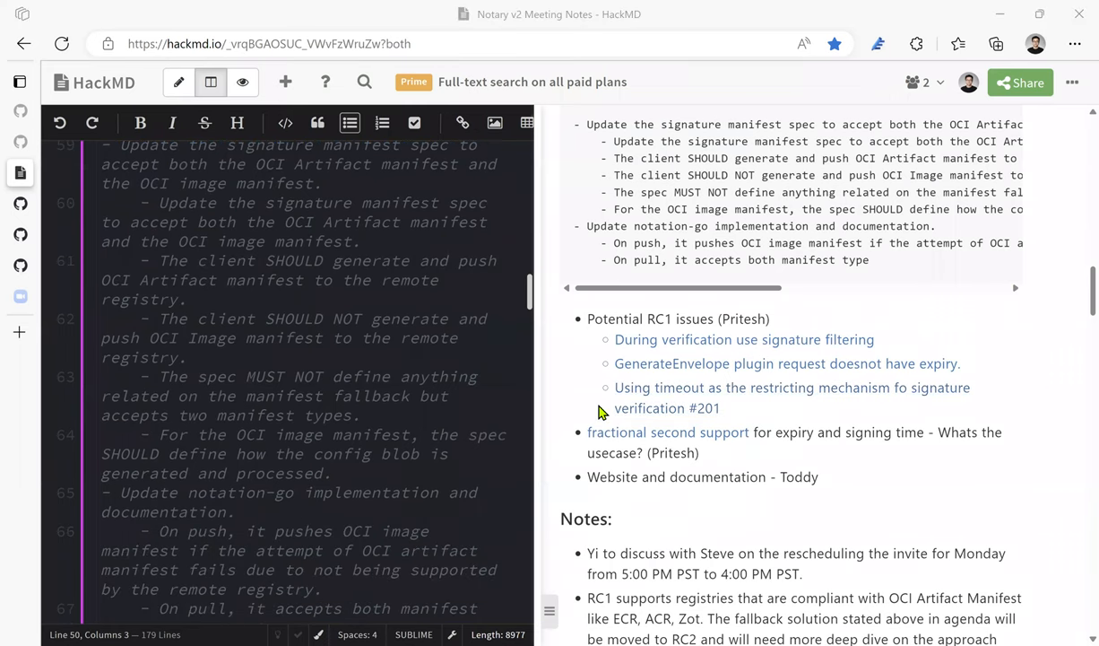
scroll(down, 3)
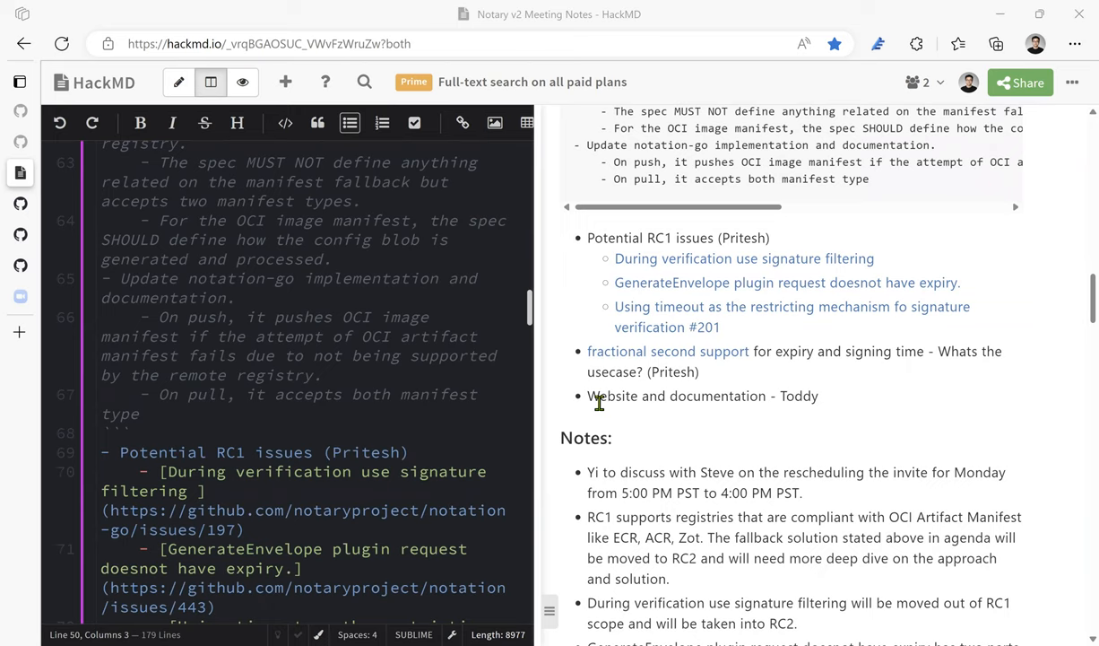
mouse_move(607, 402)
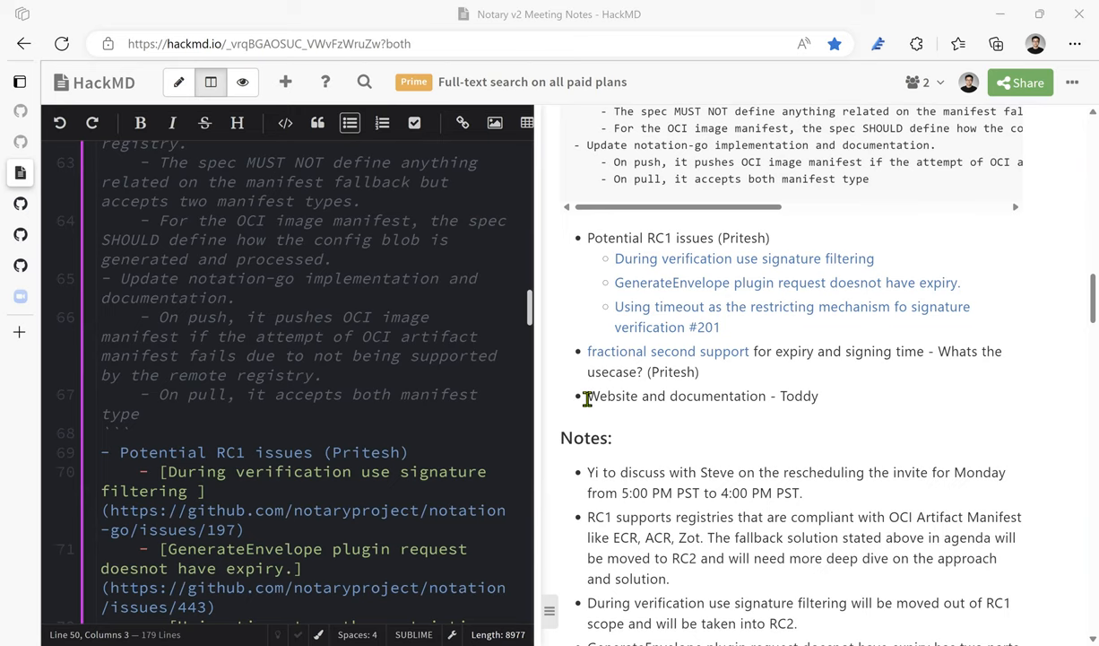
mouse_move(563, 365)
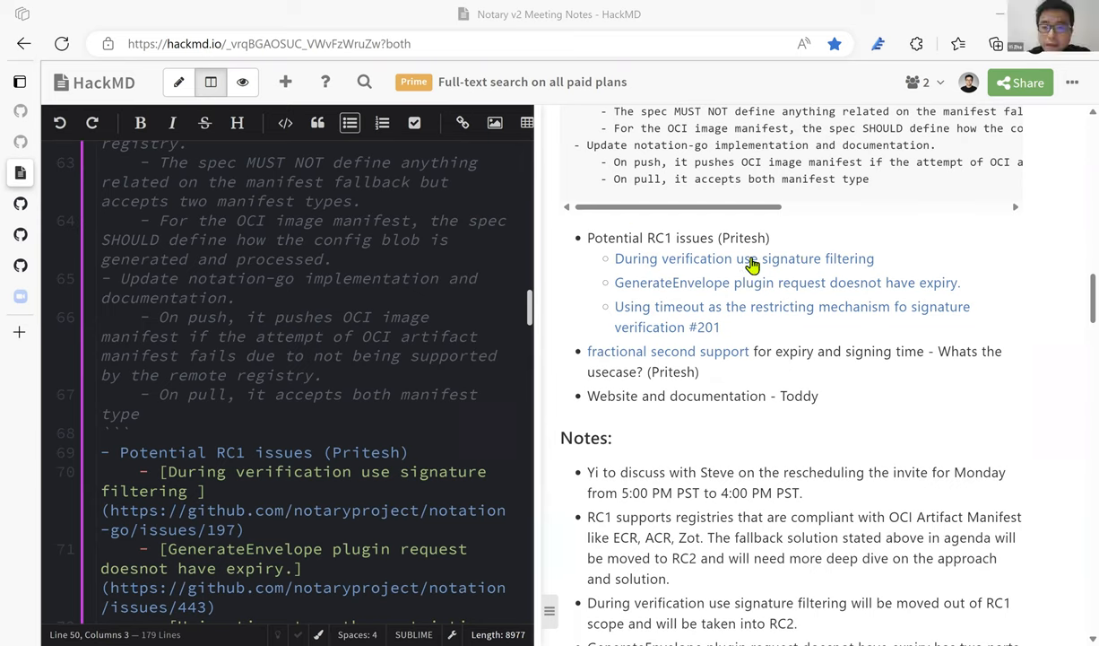
mouse_move(762, 287)
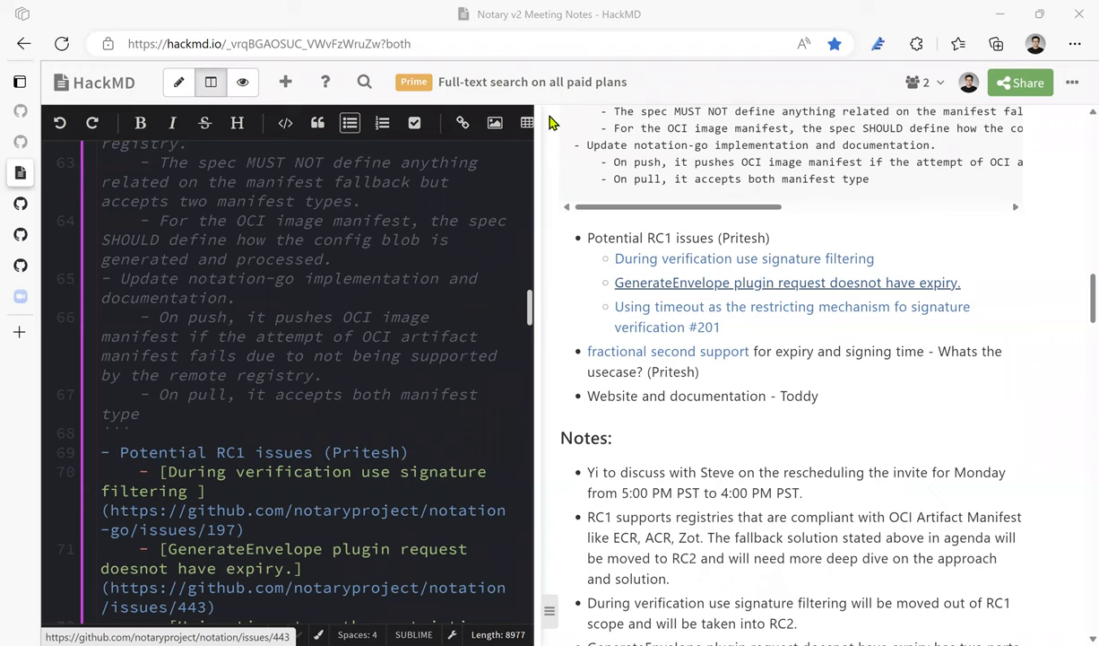
mouse_move(549, 152)
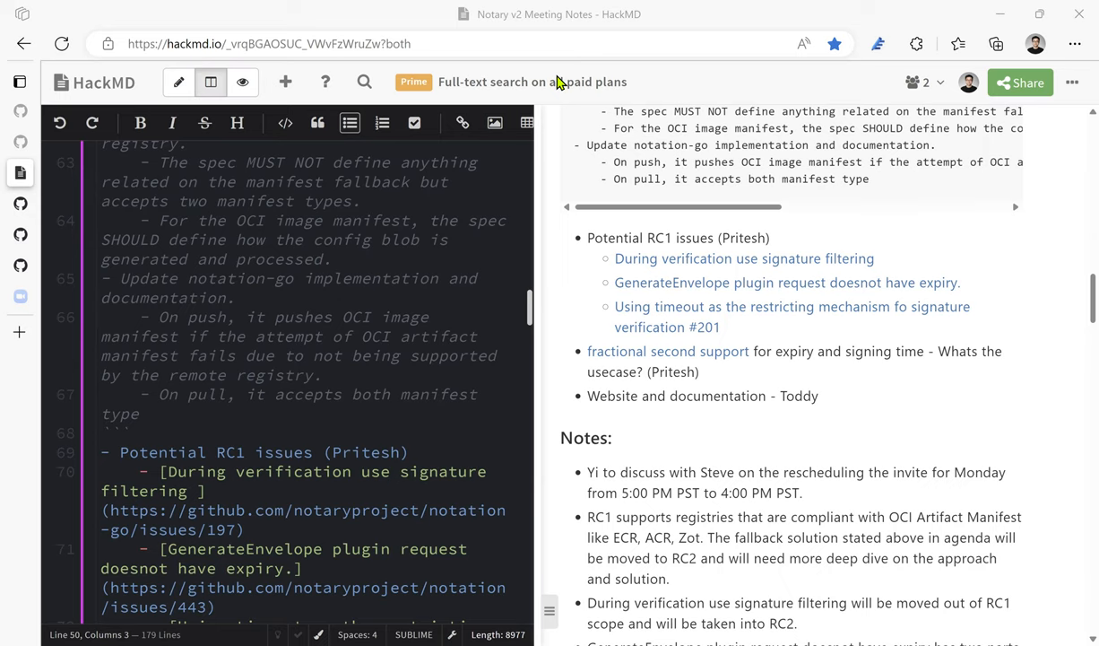
mouse_move(667, 169)
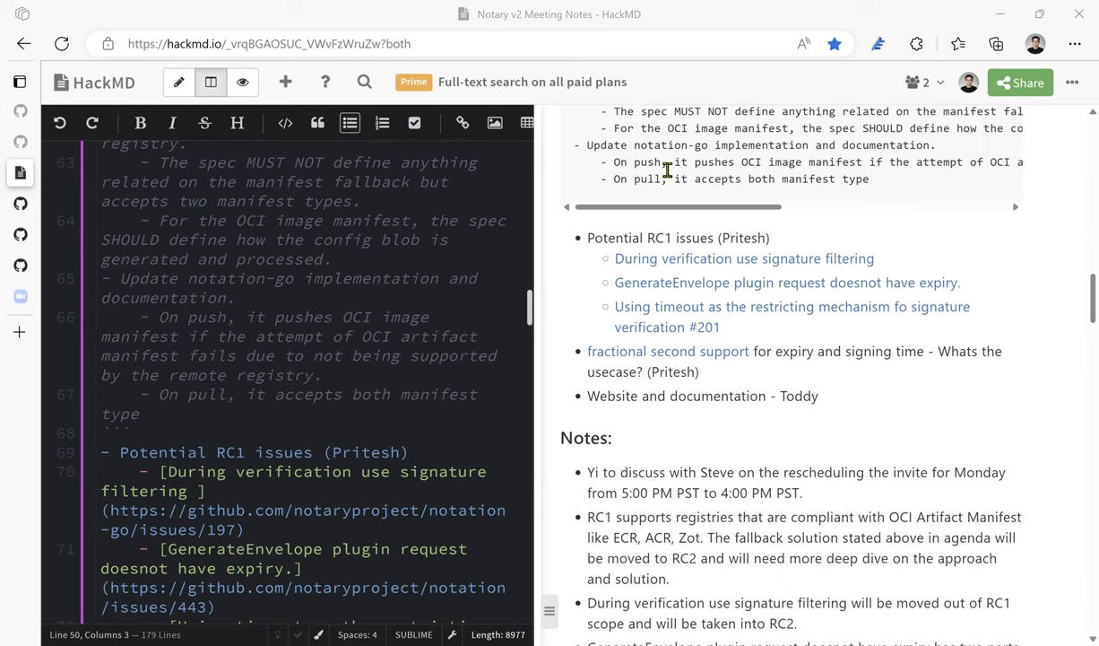
mouse_move(579, 237)
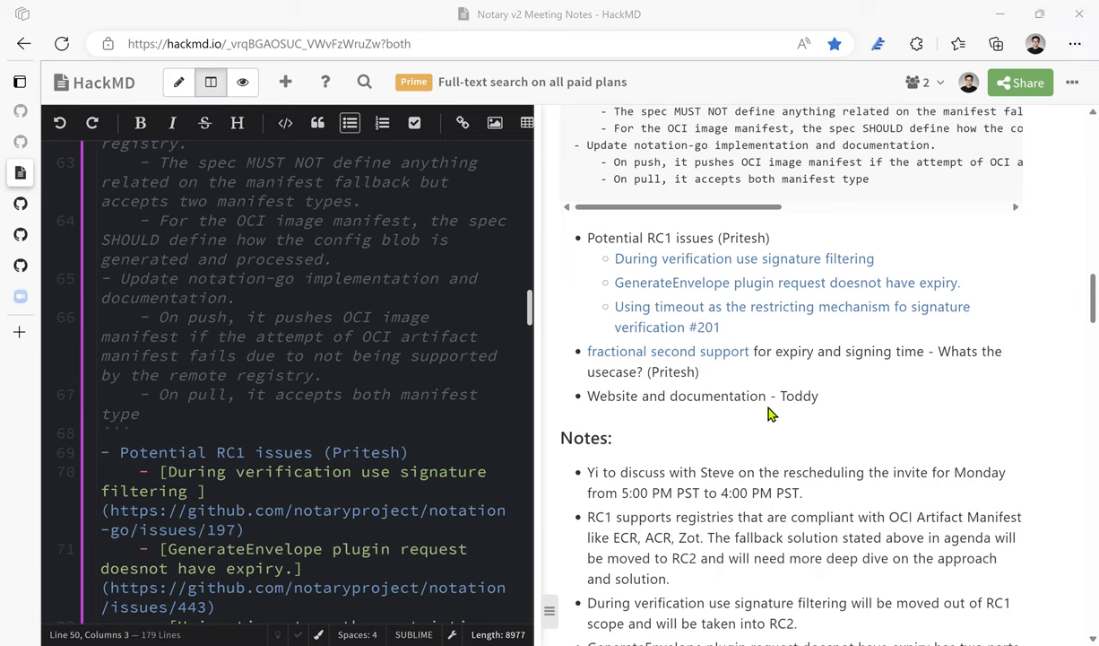
mouse_move(730, 338)
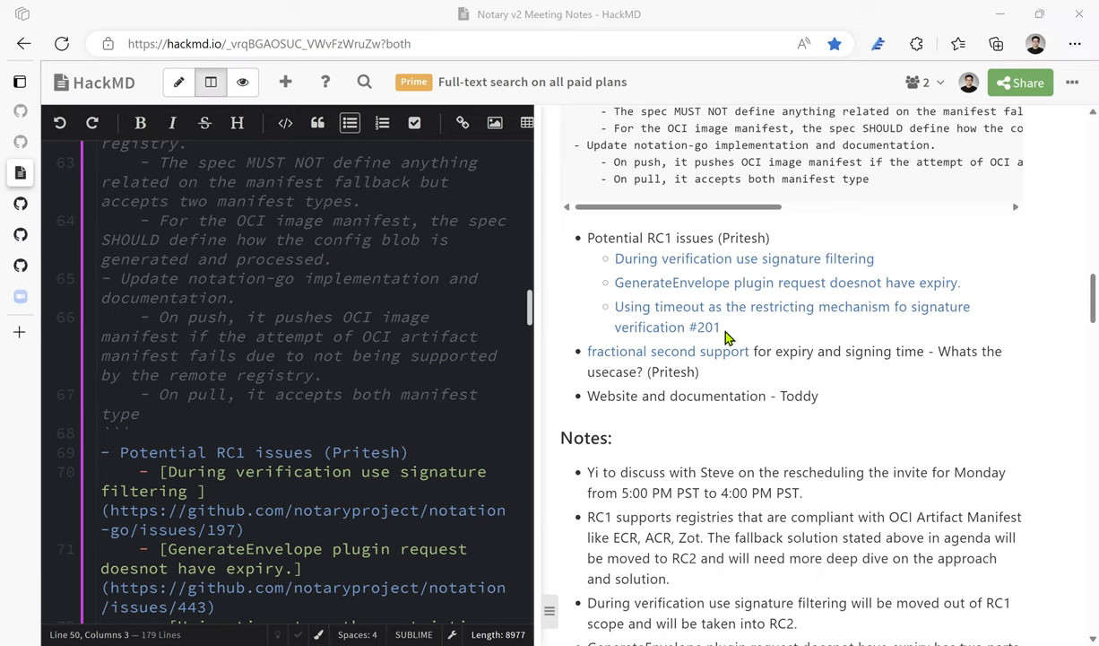
mouse_move(742, 327)
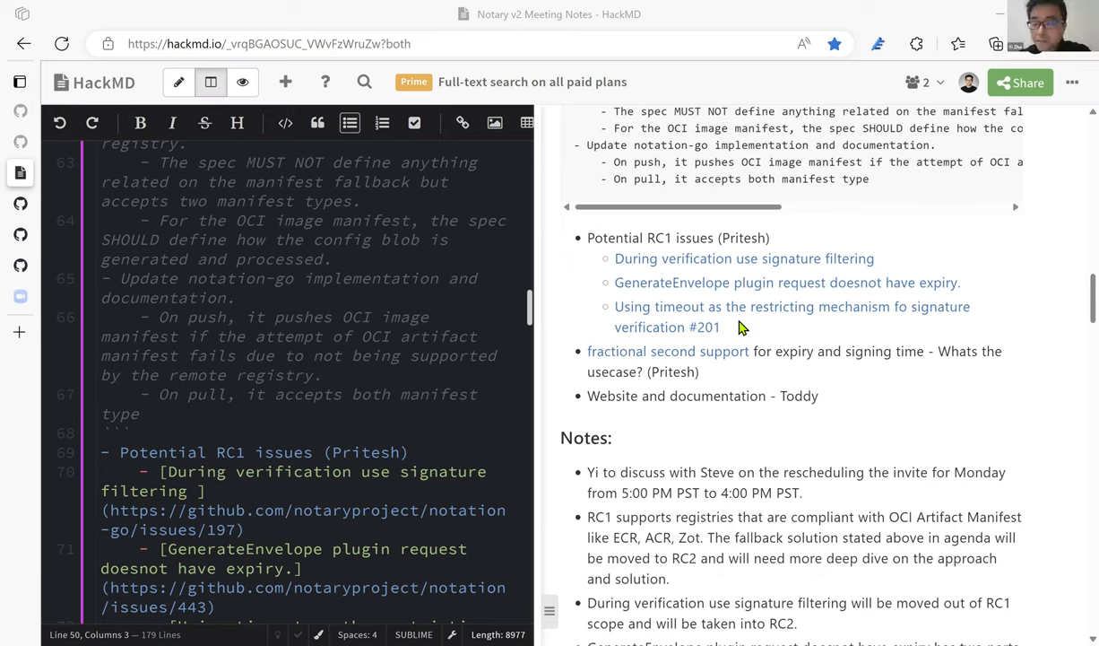
mouse_move(762, 385)
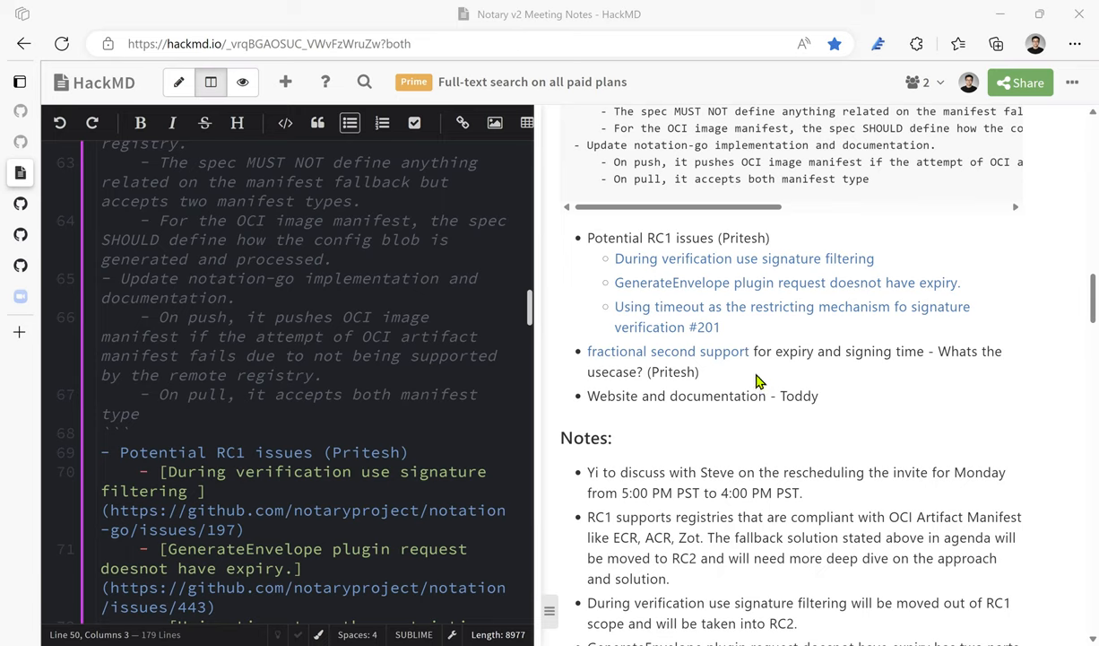
mouse_move(669, 355)
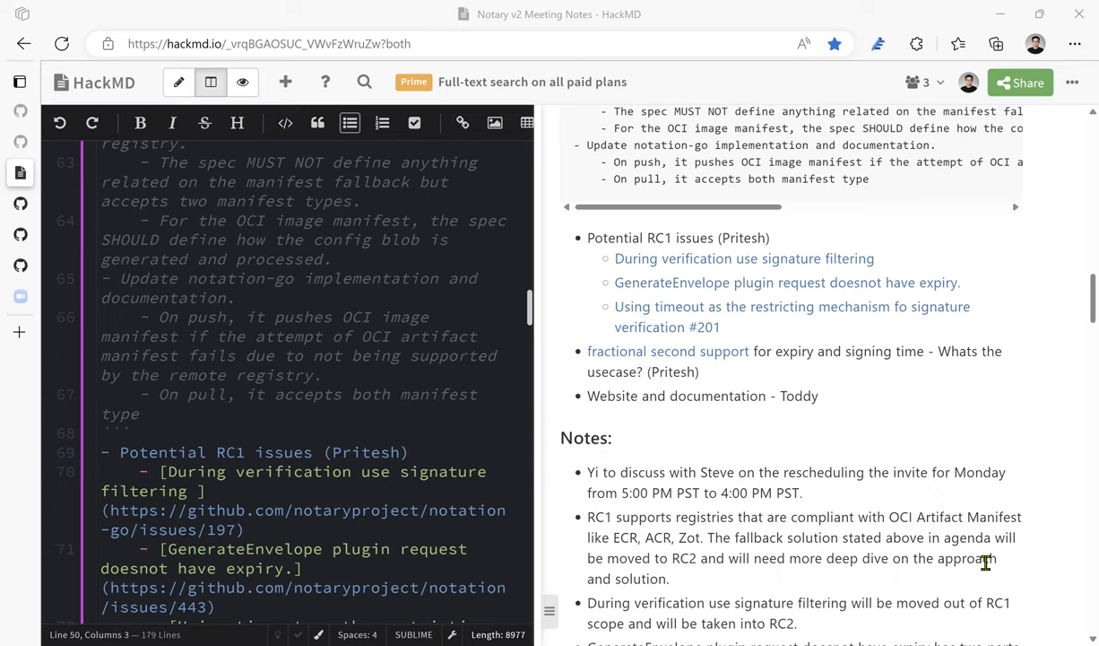
mouse_move(606, 305)
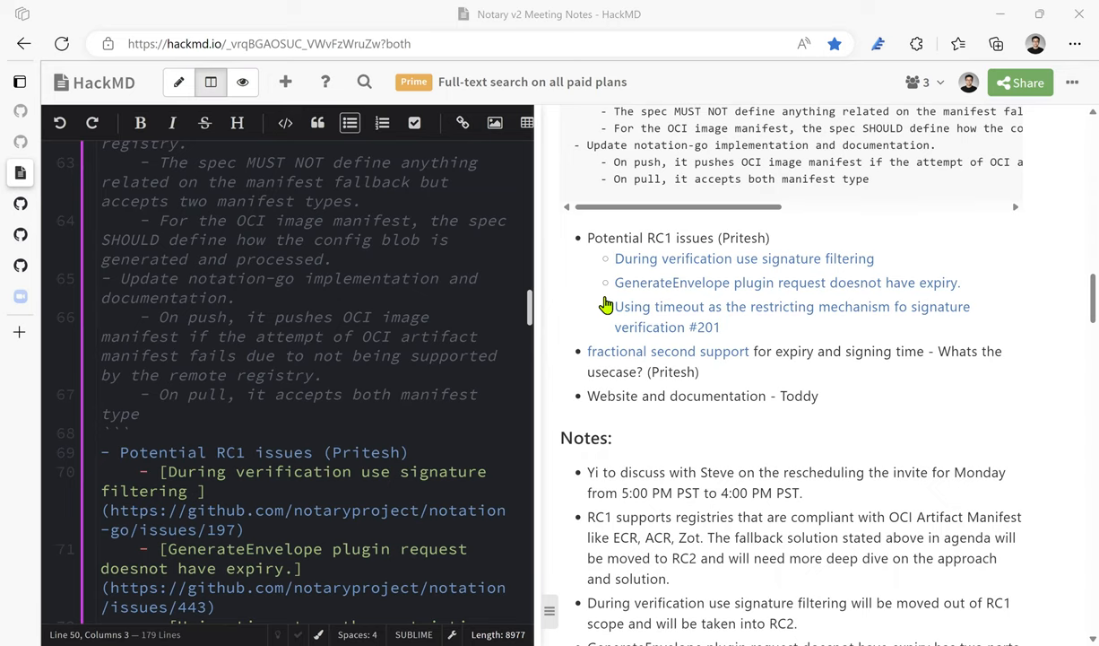
mouse_move(1076, 592)
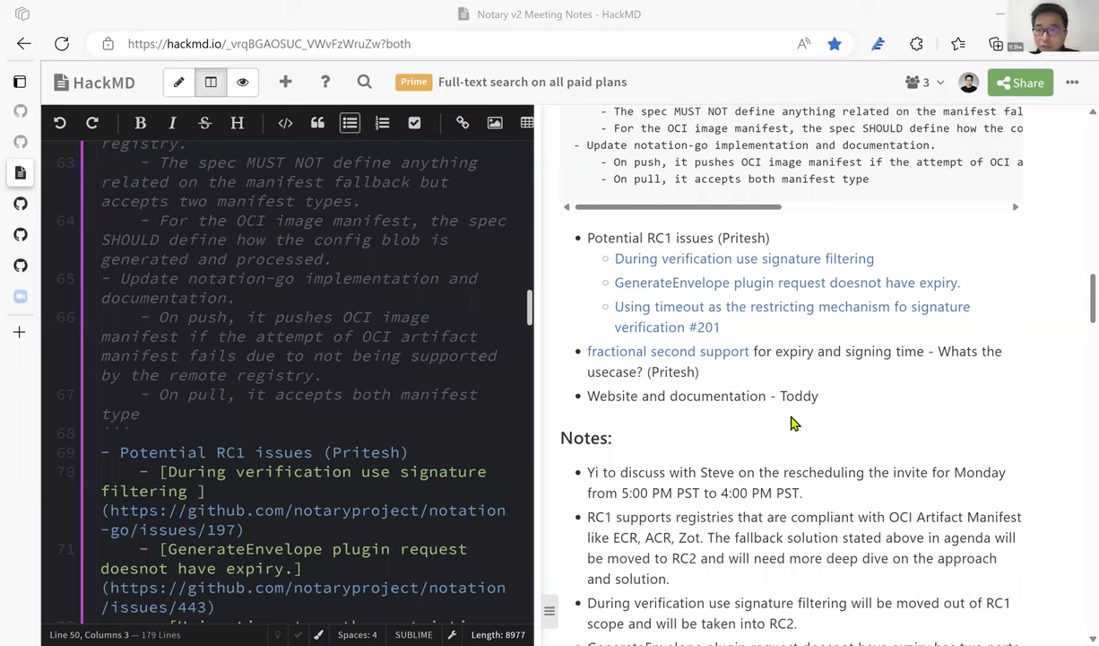
mouse_move(857, 396)
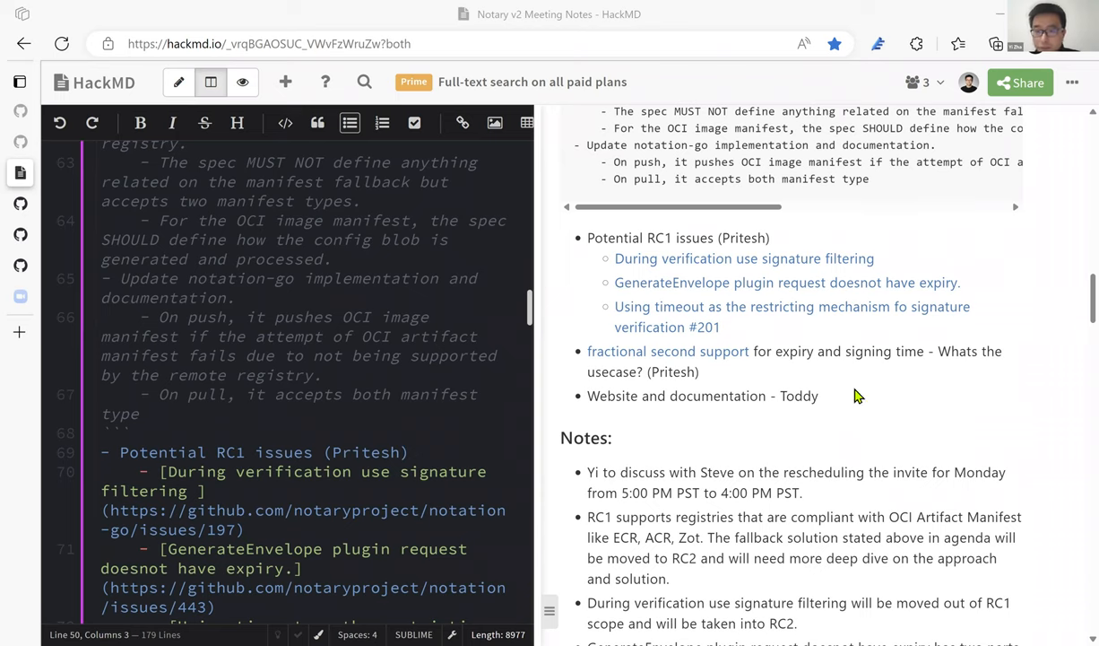
mouse_move(674, 405)
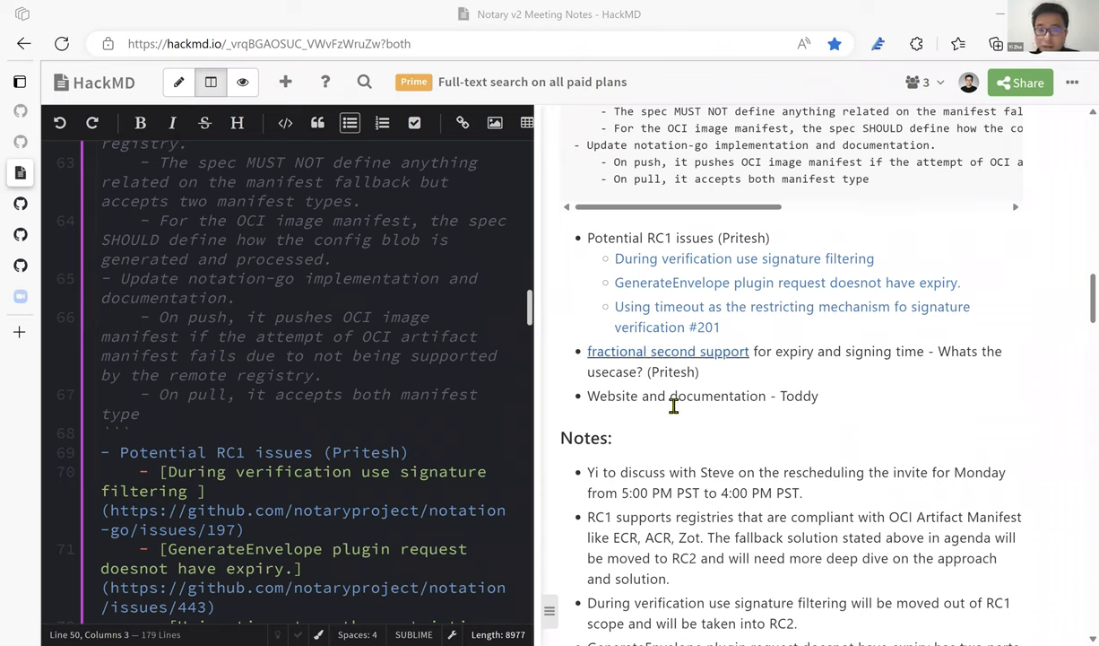
mouse_move(599, 400)
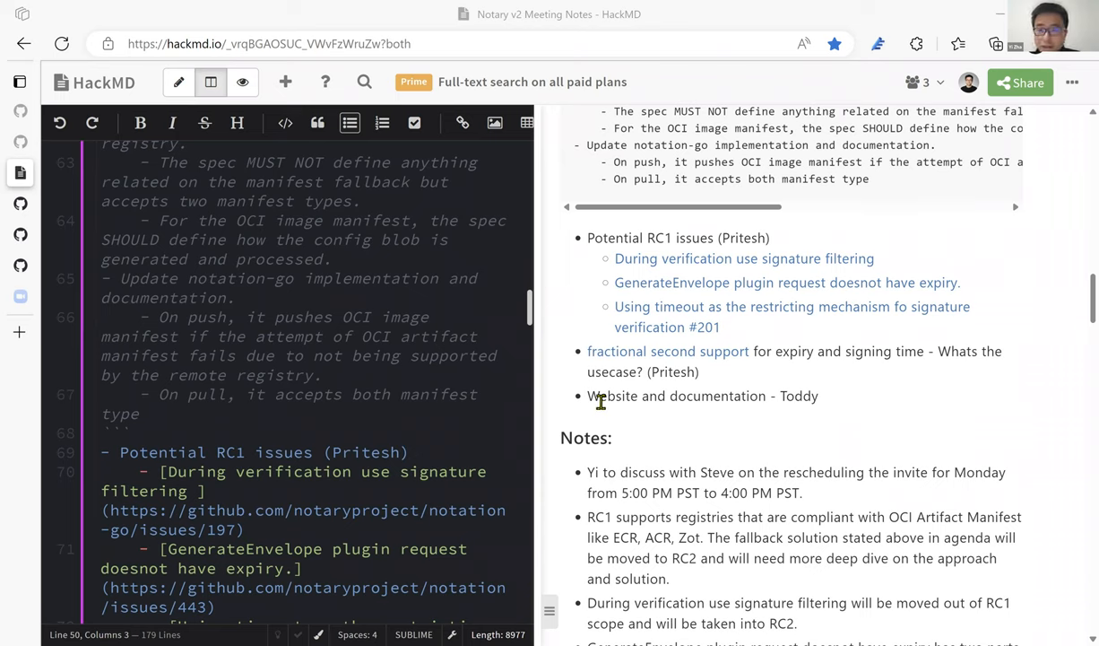
mouse_move(672, 387)
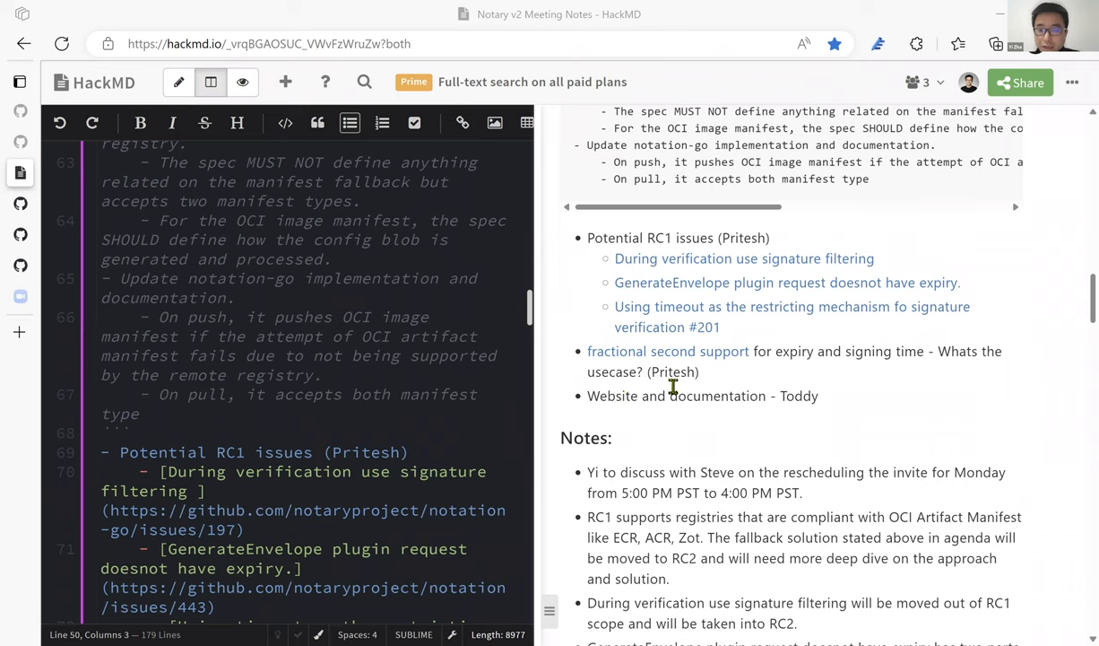
mouse_move(610, 398)
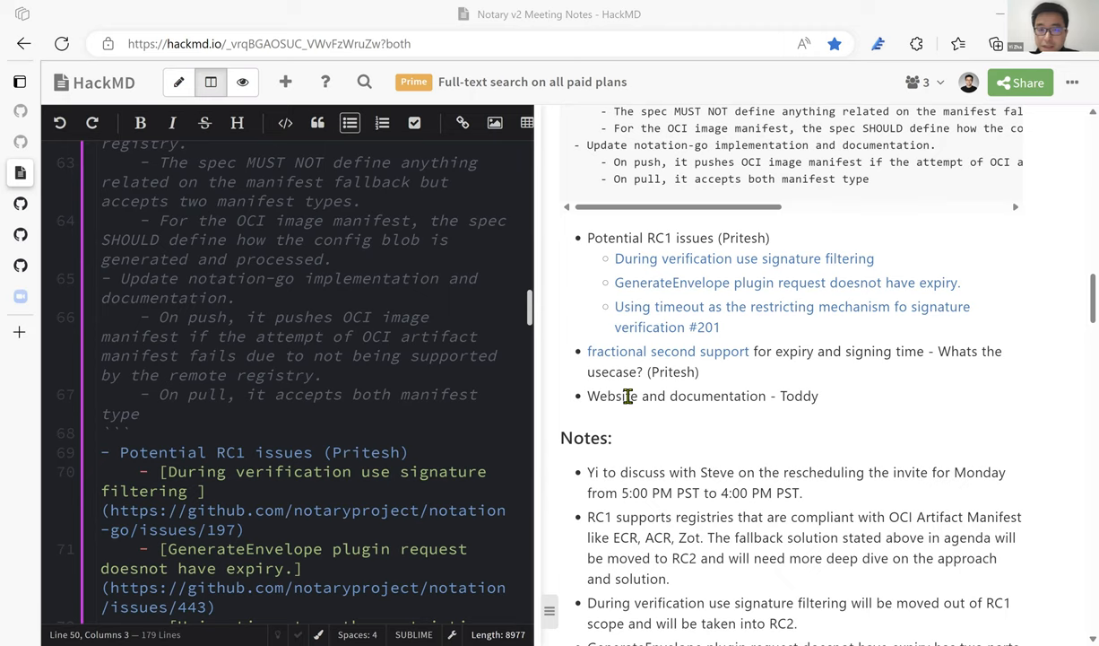
mouse_move(665, 397)
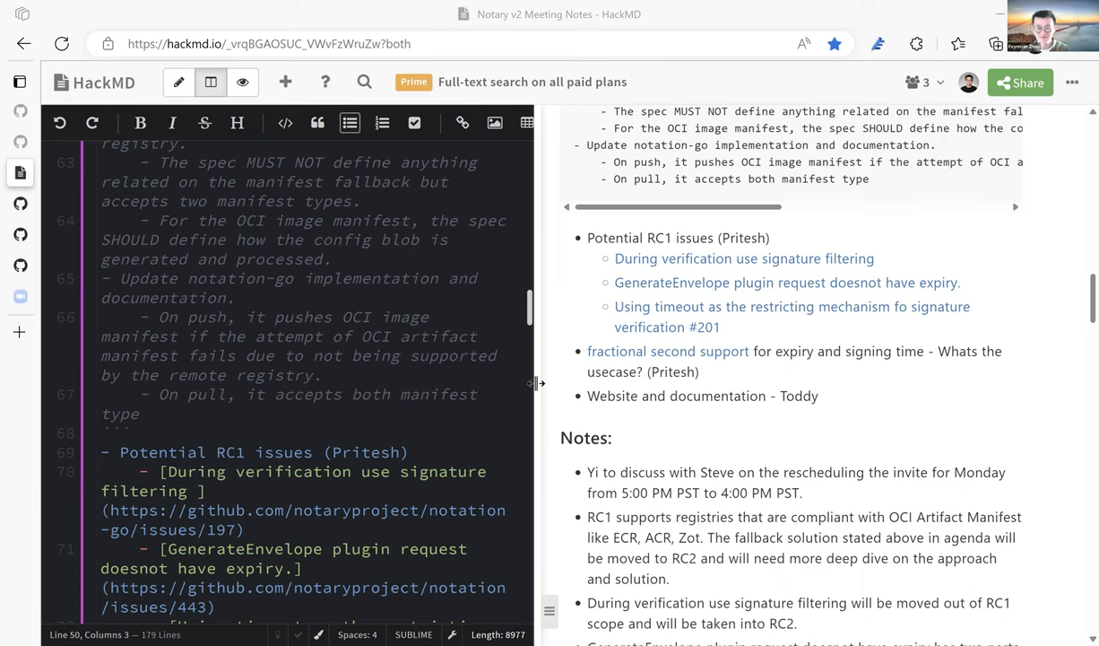
mouse_move(516, 265)
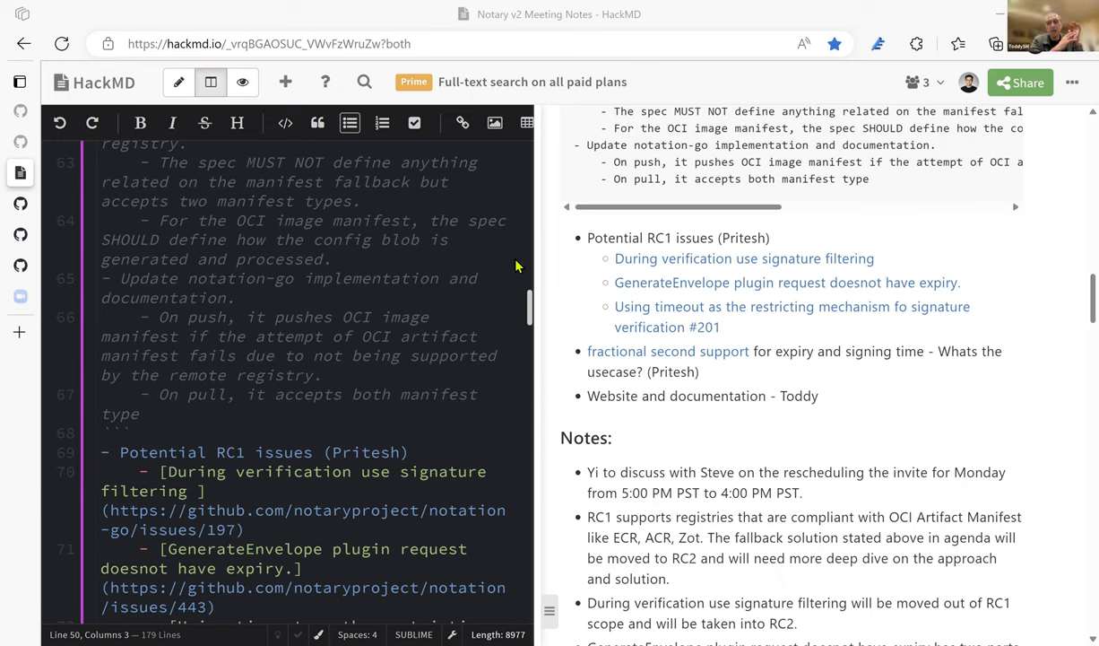
mouse_move(617, 233)
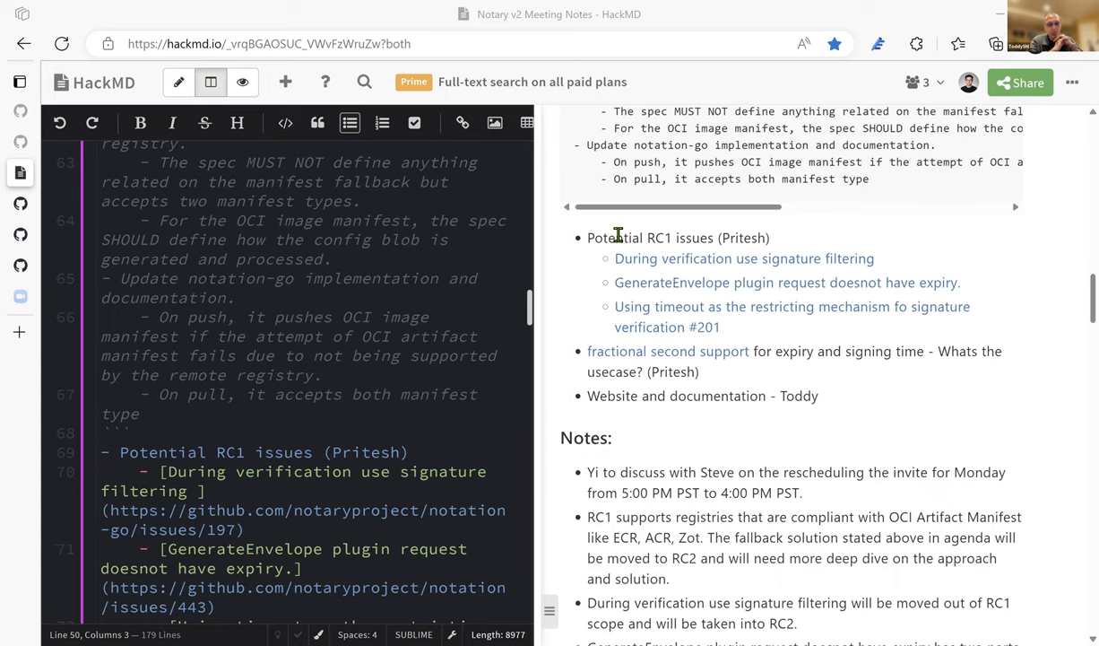
mouse_move(979, 118)
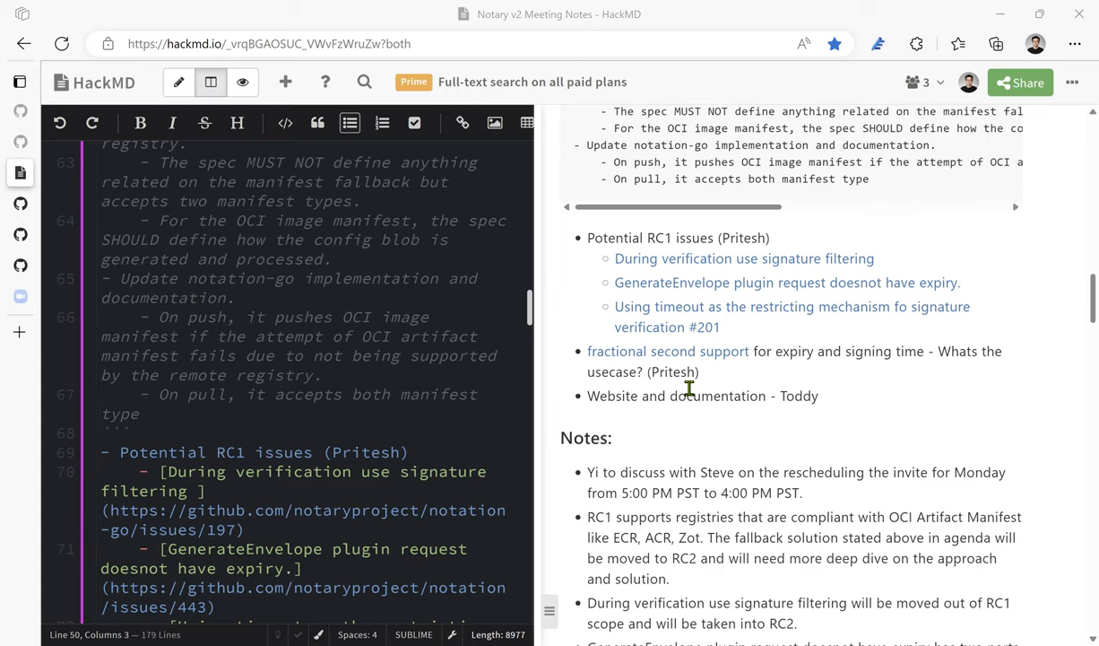
mouse_move(934, 402)
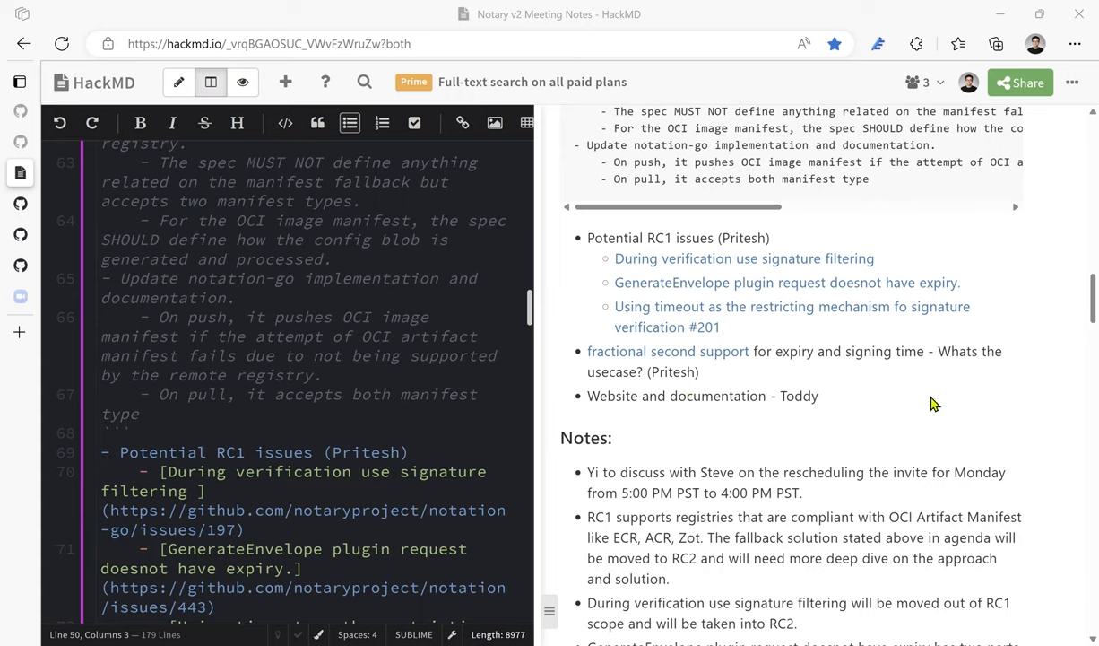
mouse_move(990, 132)
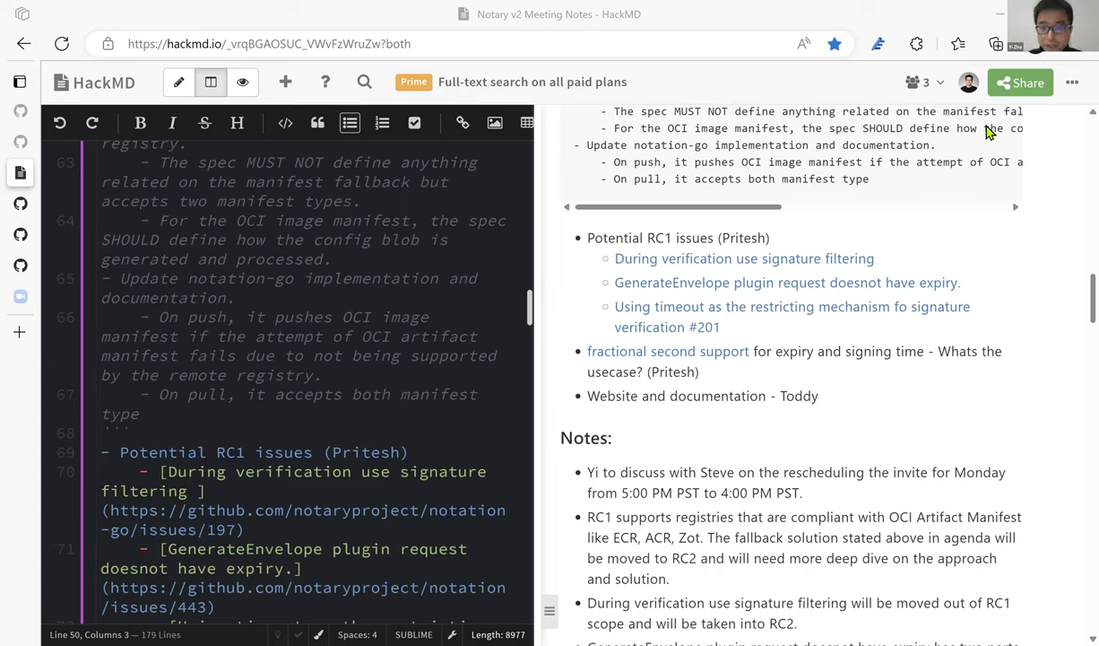
mouse_move(975, 111)
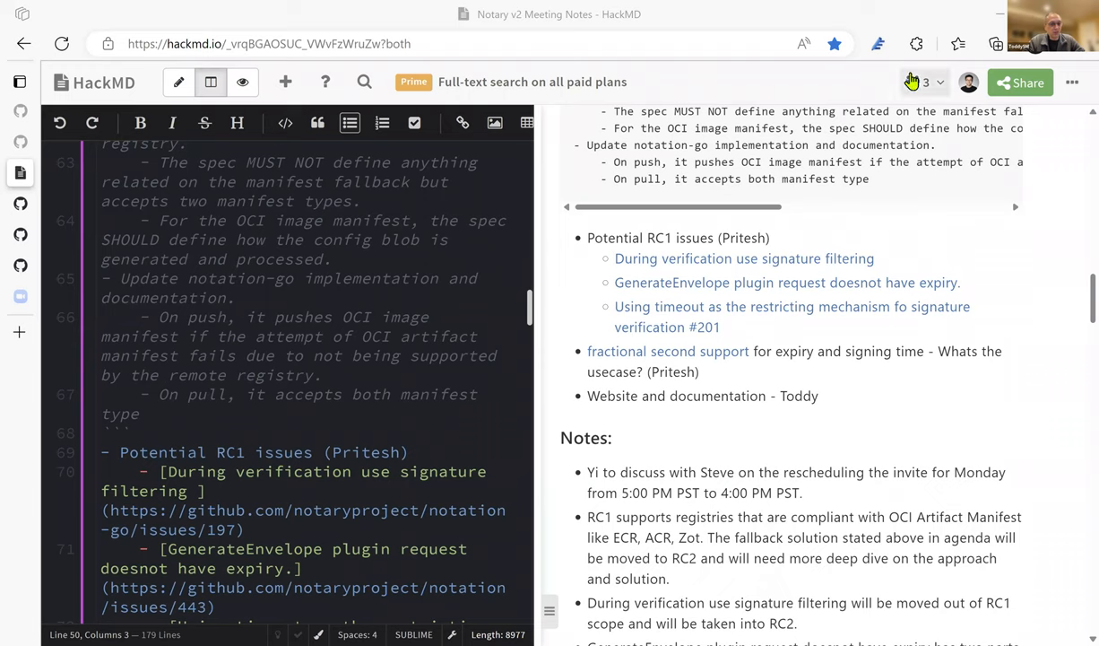
mouse_move(914, 83)
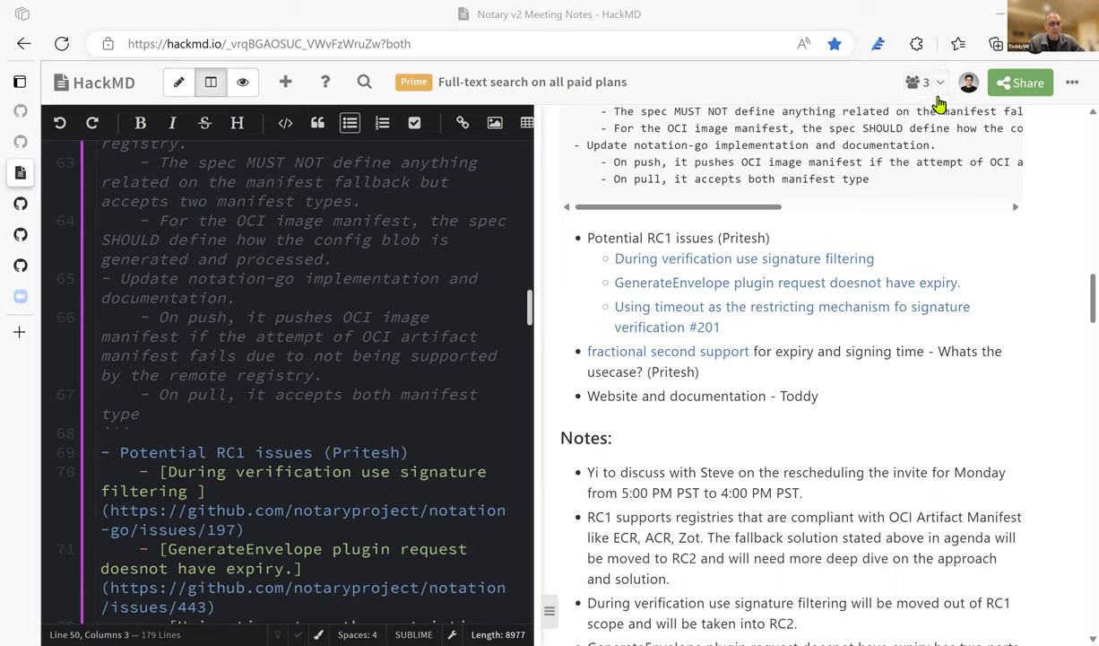
mouse_move(997, 104)
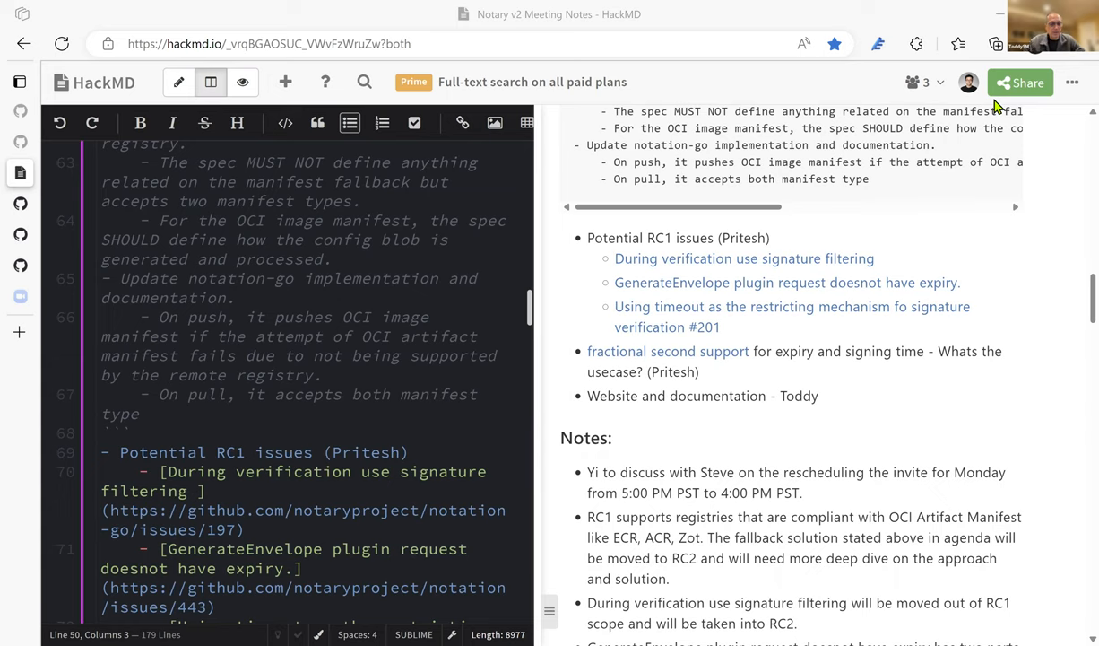
mouse_move(516, 183)
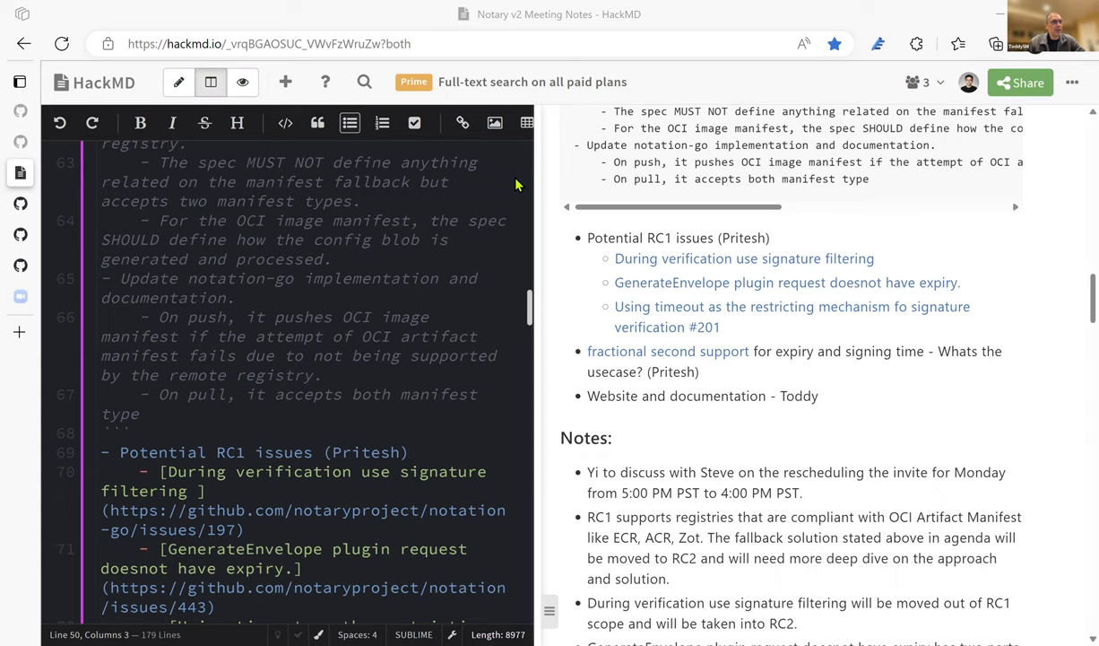
mouse_move(879, 296)
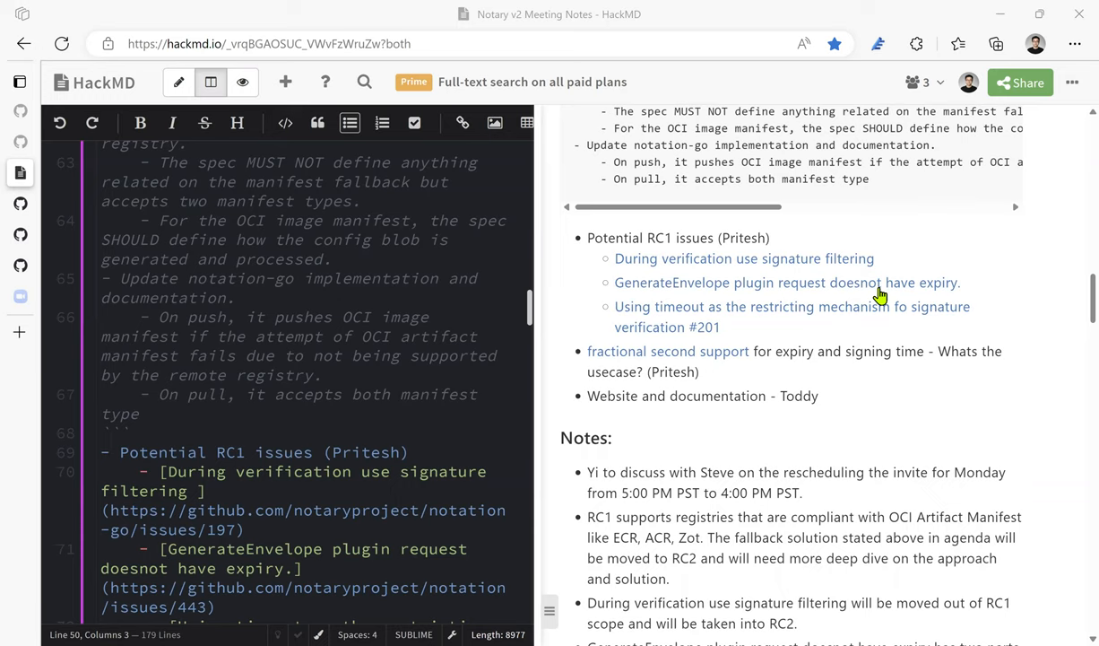
mouse_move(859, 122)
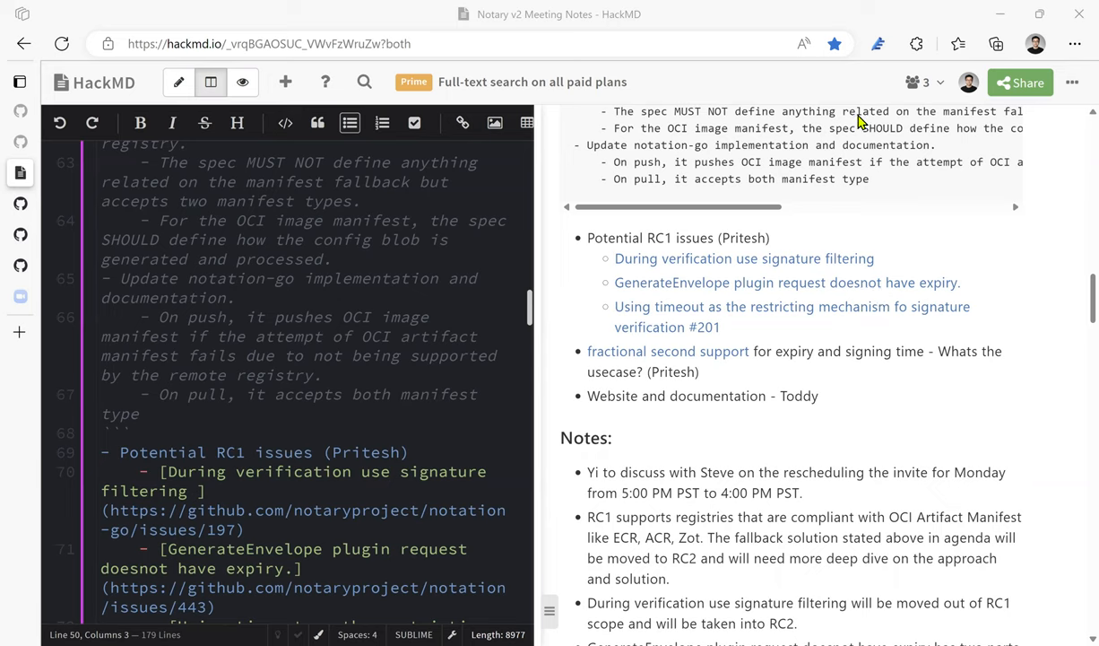
mouse_move(967, 117)
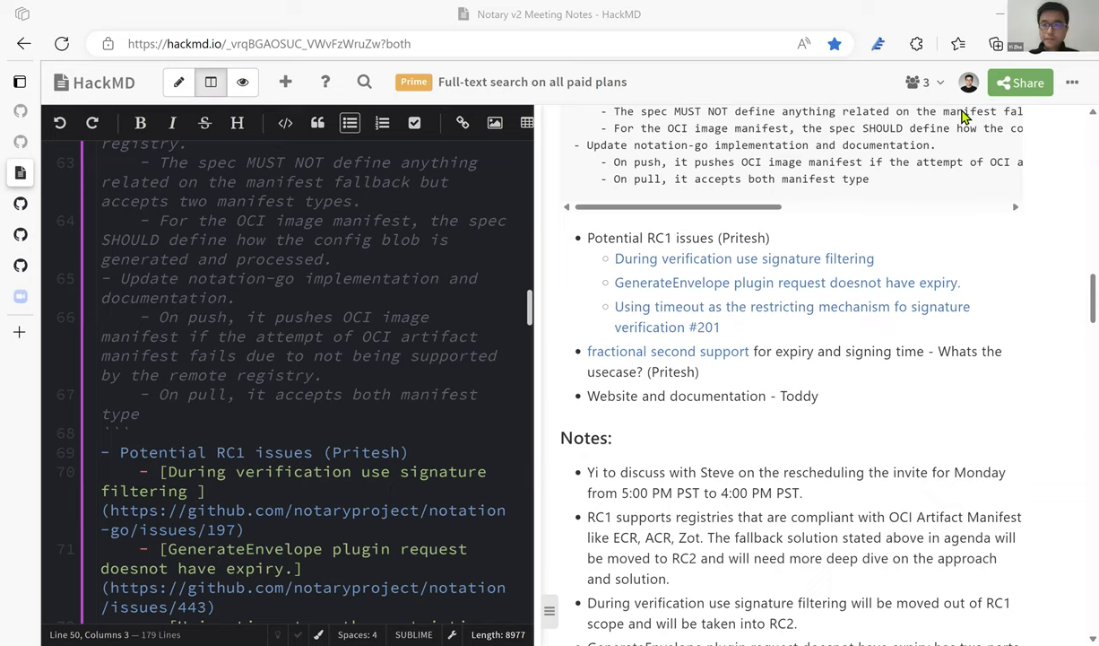
mouse_move(617, 63)
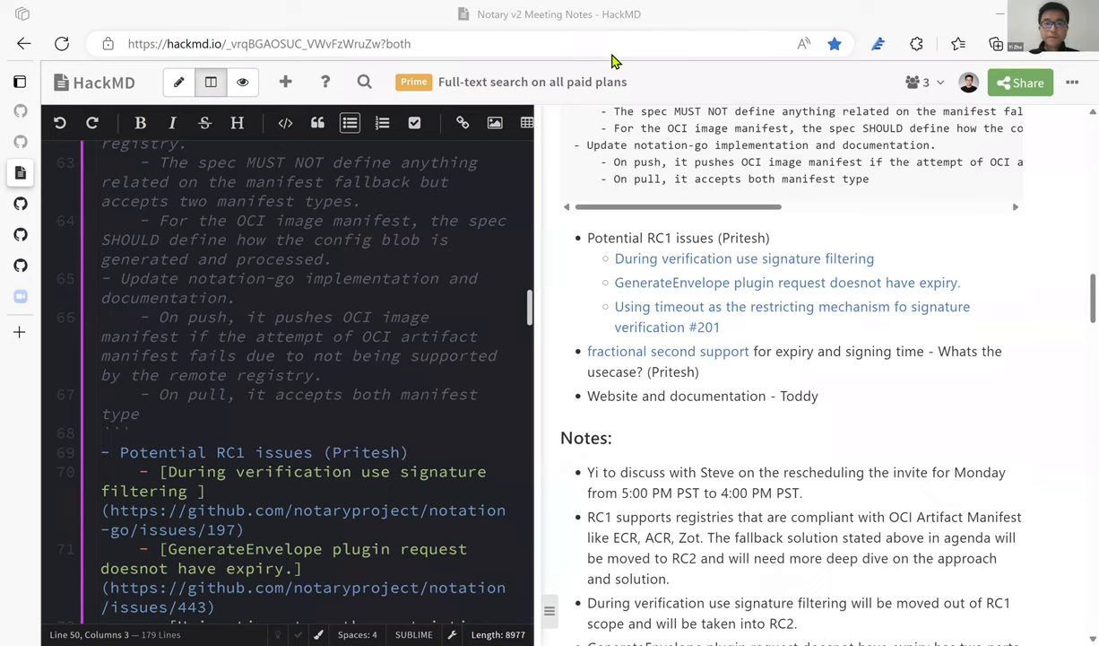